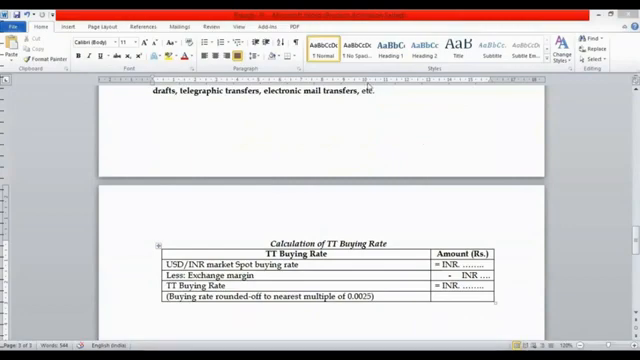
{"action": "mouse_move", "coordinate": [258, 256]}
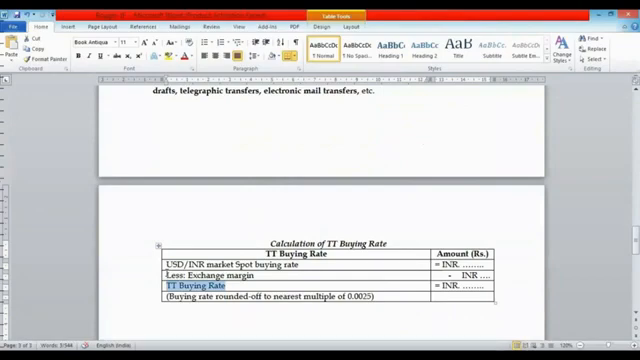
- Place the cursor below the TT buying rate table for the Question heading
{"action": "double_click", "coordinate": [188, 288]}
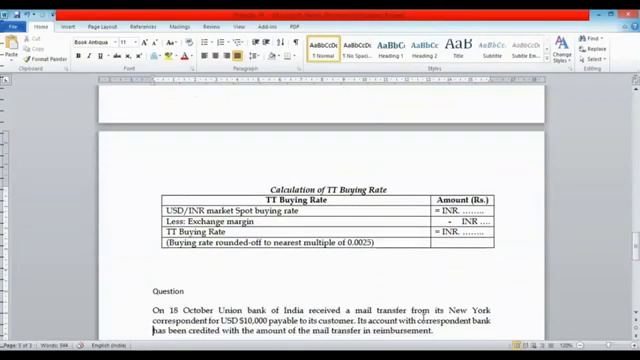
- Scroll down to continue the question with the spot and November quotes
{"action": "scroll", "scroll_direction": "down", "scroll_amount": 3}
{"action": "type", "text": "Solution:"}
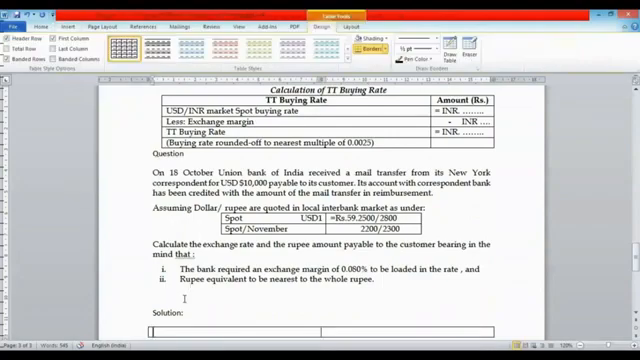
- Enter 'USD / INR market spot buying Rate' in the solution table's first cell
{"action": "type", "text": "USD / INR"}
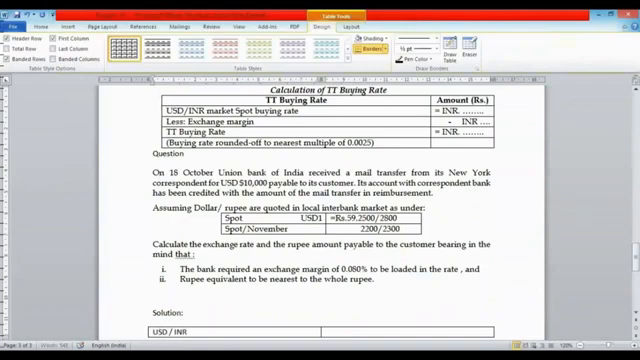
{"action": "type", "text": "m"}
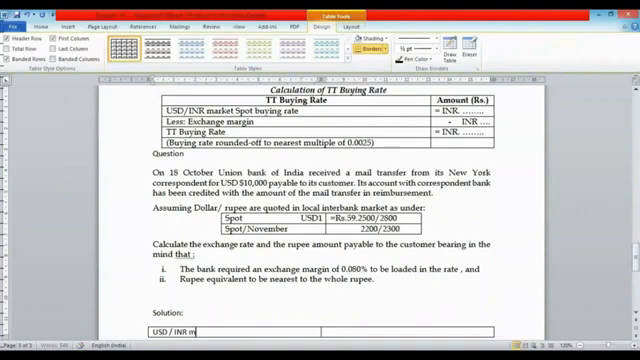
{"action": "type", "text": "arket"}
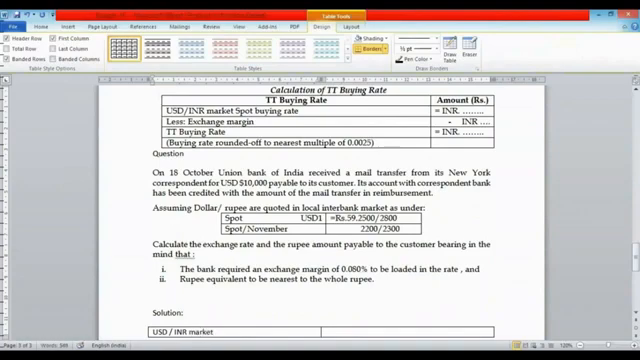
{"action": "type", "text": "spot"}
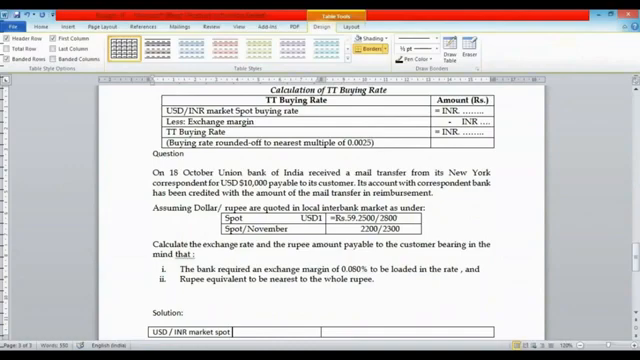
{"action": "type", "text": "buying R"}
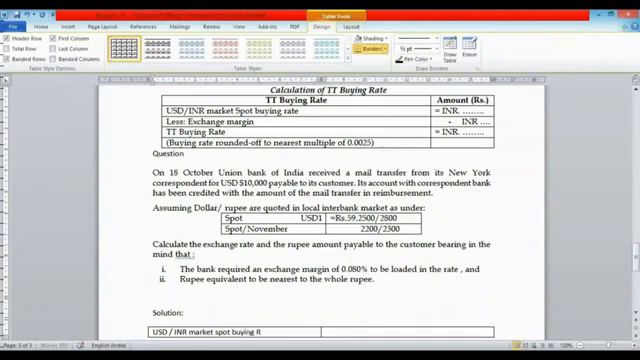
{"action": "type", "text": "ta"}
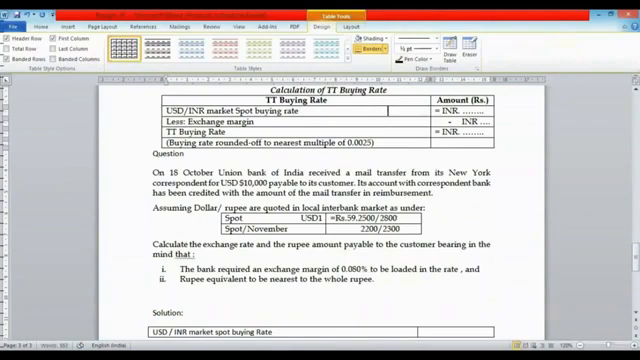
- Enter 'USD 1 =' beside the spot buying rate row in the top table
{"action": "type", "text": "USD 1 ="}
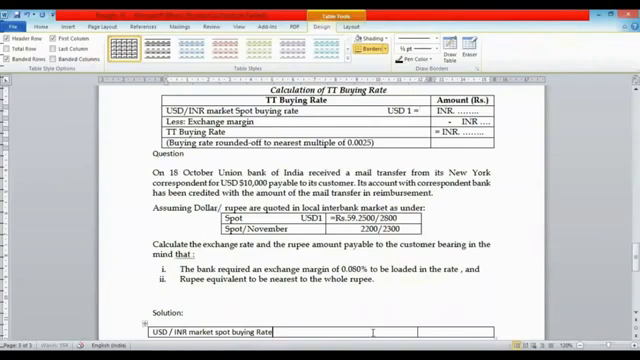
{"action": "scroll", "scroll_direction": "down", "scroll_amount": 3}
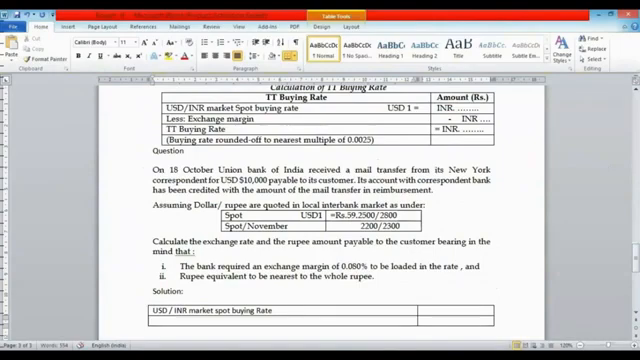
- Enter 'USD 1 = Rs.59.2500' on the spot rate row and begin 'Less' on the next row
{"action": "type", "text": "USD"}
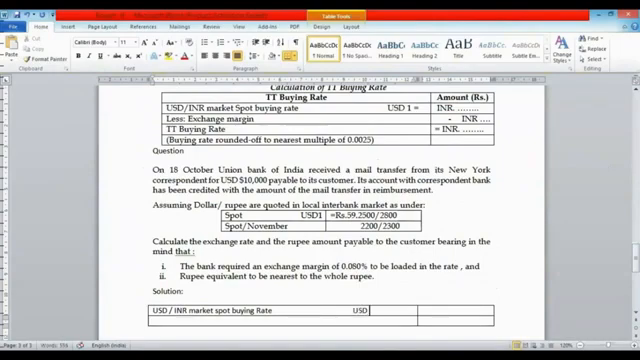
{"action": "type", "text": "="}
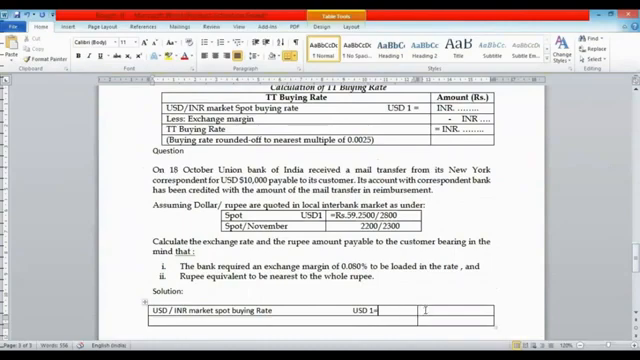
{"action": "type", "text": "Rs."}
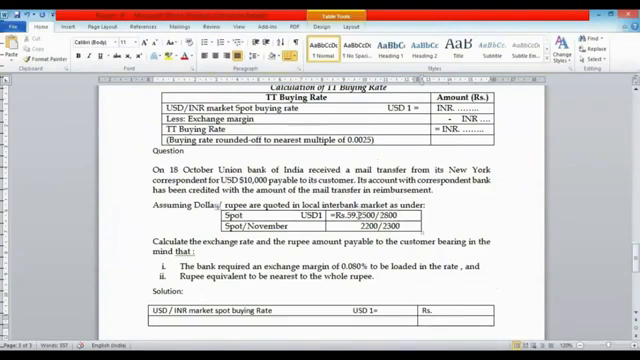
{"action": "type", "text": "59."}
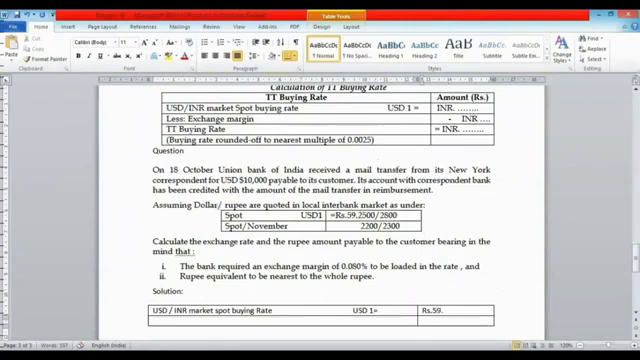
{"action": "type", "text": "2500="}
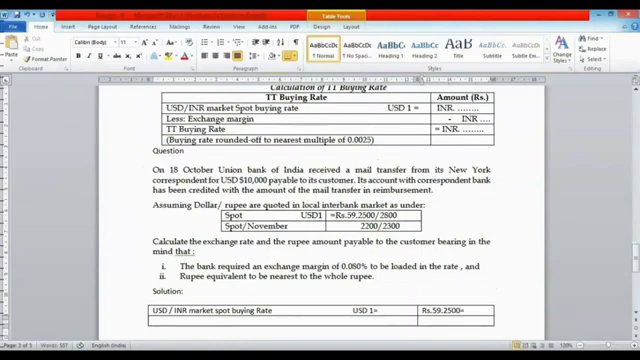
{"action": "type", "text": "00"}
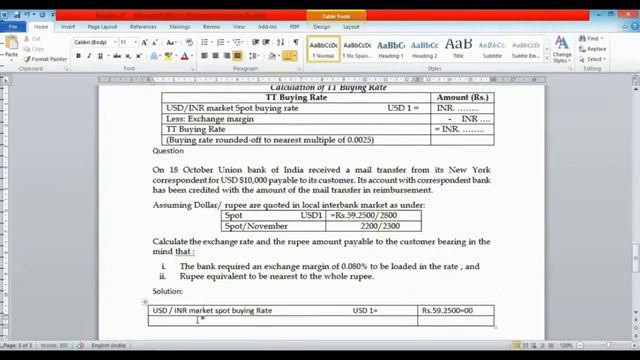
{"action": "type", "text": "less"}
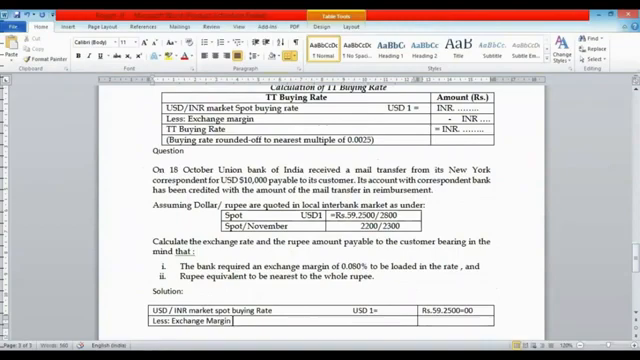
- Add '@' before the margin percentage on the exchange margin row
{"action": "type", "text": "@ 0.080%"}
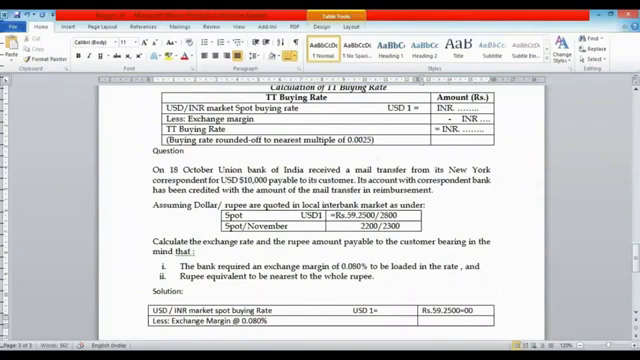
- Enter the exchange margin amount 0.0474=00 in the amount column
{"action": "type", "text": ".0"}
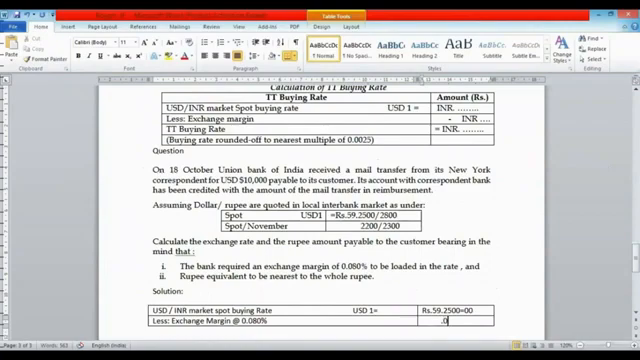
{"action": "type", "text": "0474"}
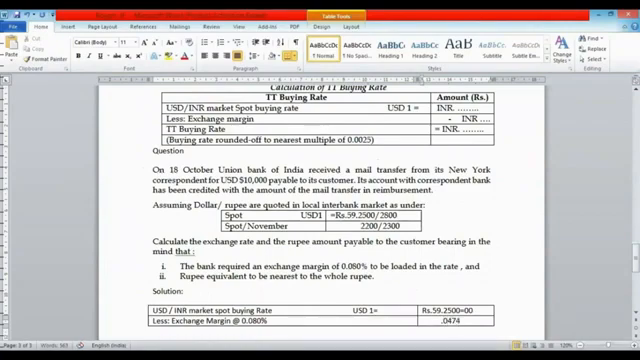
{"action": "type", "text": "=00"}
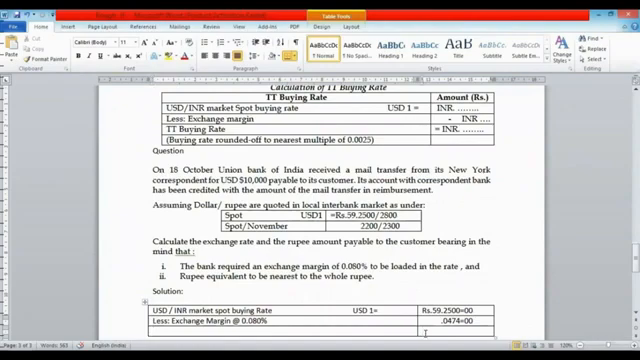
- Enter 'Rs. 59.2026=00' and the 'TT Buying Rate' label in the third row
{"action": "type", "text": "Rs."}
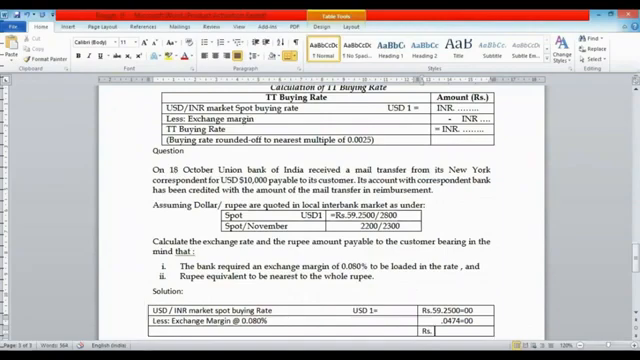
{"action": "type", "text": "59.2026"}
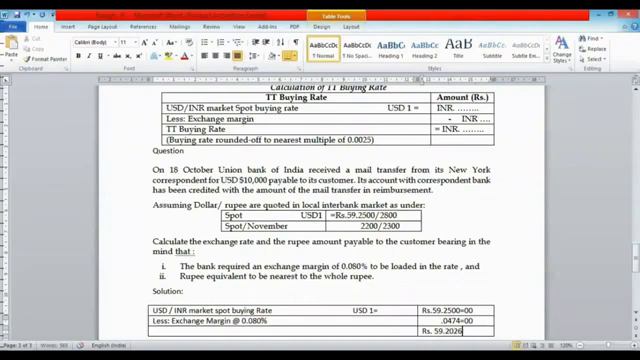
{"action": "type", "text": "=00"}
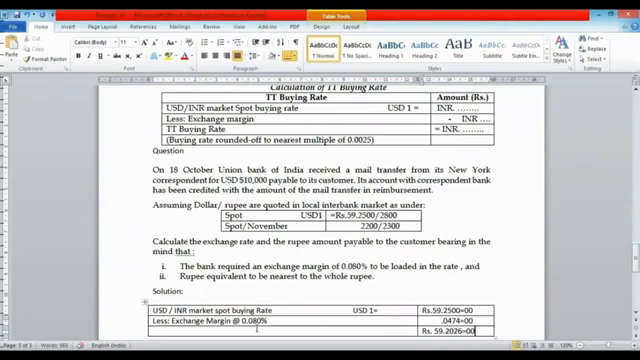
{"action": "type", "text": "TT Buying Rate"}
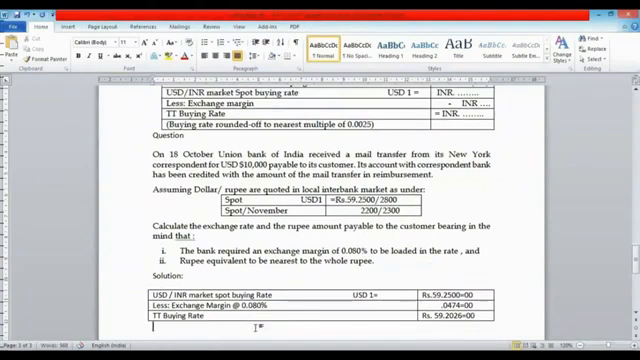
- Add the 'Rounding off in the multiple of 0.0025' note and begin 'TT Buying rate'
{"action": "type", "text": "Rounding off in the multiple of"}
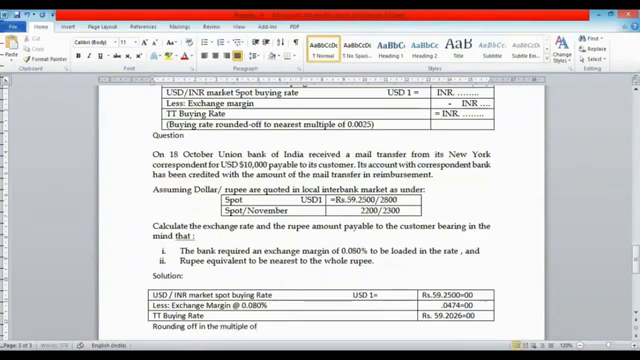
{"action": "type", "text": "0.0025"}
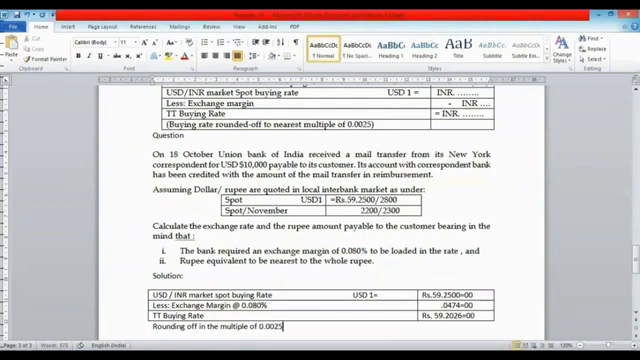
{"action": "scroll", "scroll_direction": "down", "scroll_amount": 3}
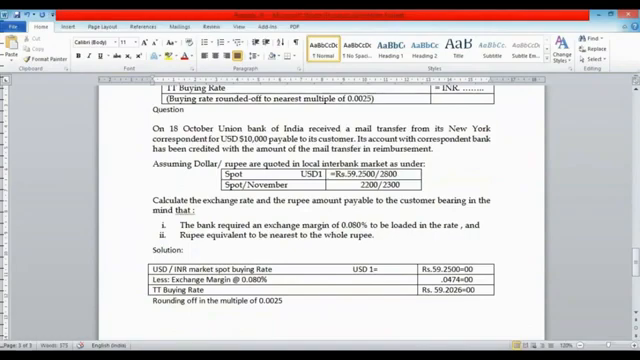
{"action": "type", "text": "TT Buying rate for USD ="}
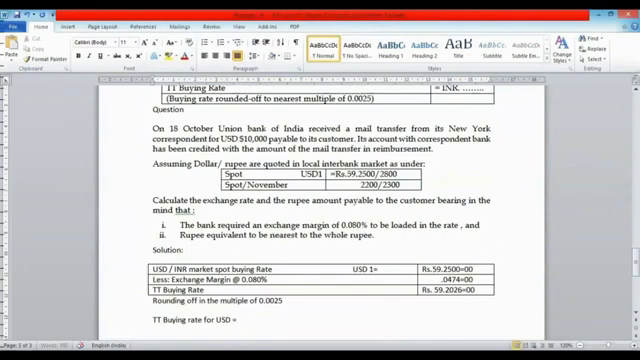
- Complete the line with the rounded rate 'Rs. 59.2025'
{"action": "type", "text": "Rs"}
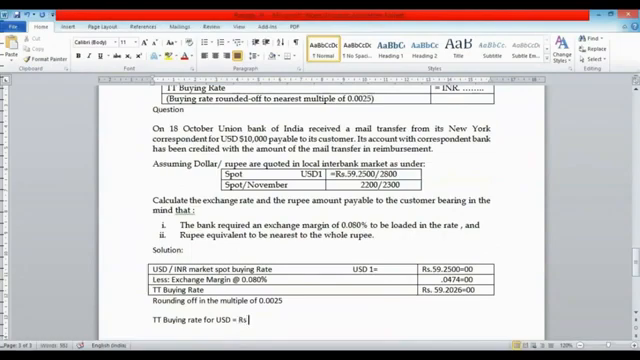
{"action": "type", "text": "5"}
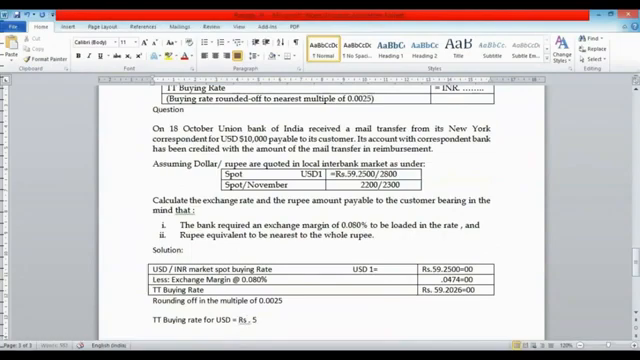
{"action": "type", "text": "59."}
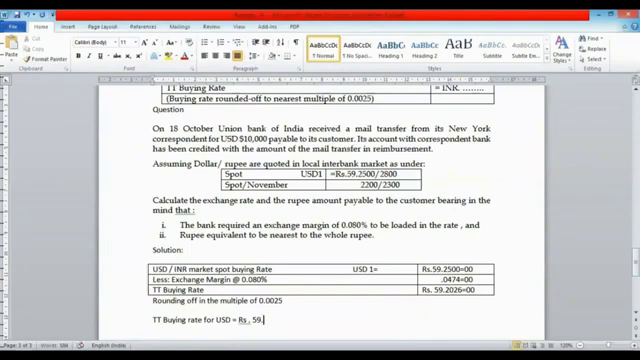
{"action": "type", "text": "2025"}
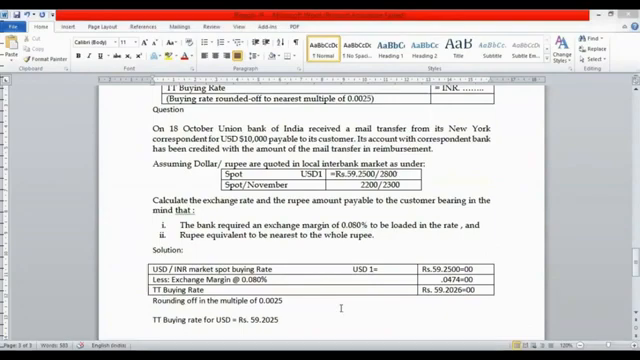
- Write 'Rupee amount paid to customer against USD 10,000=' on a new line
{"action": "scroll", "scroll_direction": "down", "scroll_amount": 3}
{"action": "type", "text": "Rupee"}
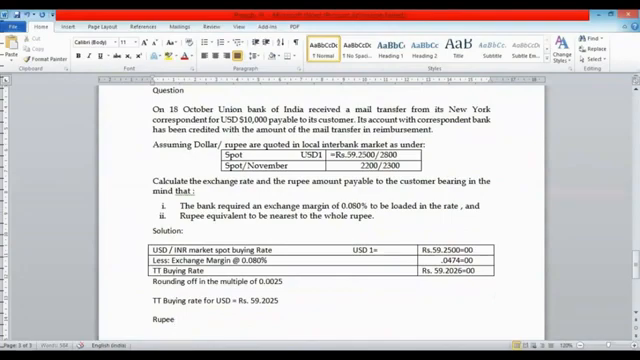
{"action": "type", "text": "amount"}
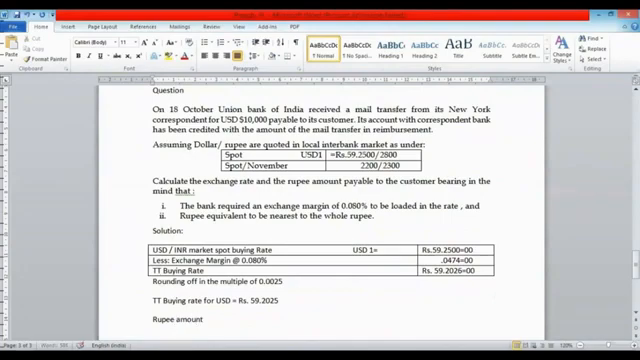
{"action": "type", "text": "paid to c"}
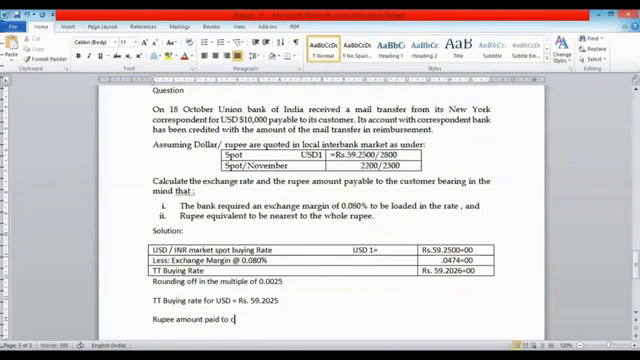
{"action": "type", "text": "ustomer"}
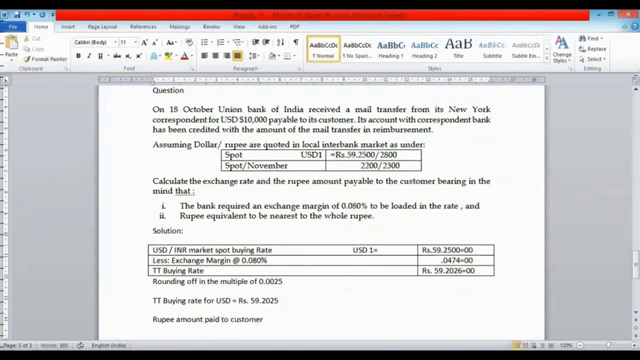
{"action": "type", "text": "agains"}
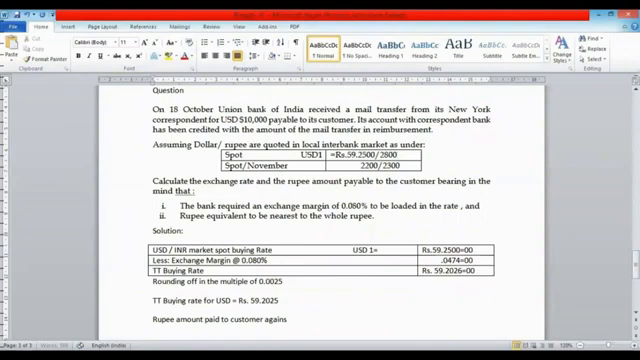
{"action": "type", "text": "t"}
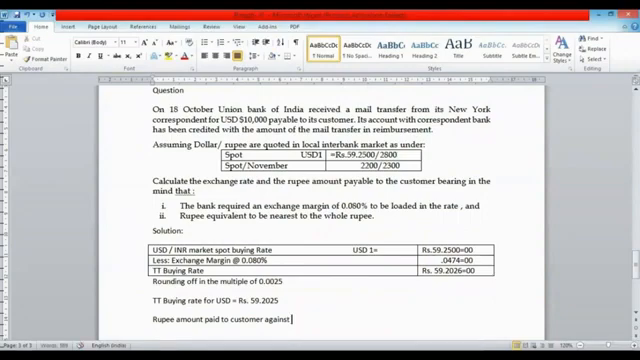
{"action": "type", "text": "USD 10,000="}
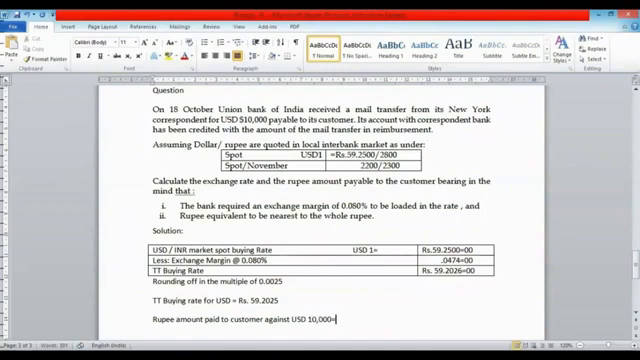
- Continue the line with 'Rs. 59.2025 x 10000= Rs.' as the multiplication
{"action": "type", "text": "Rs."}
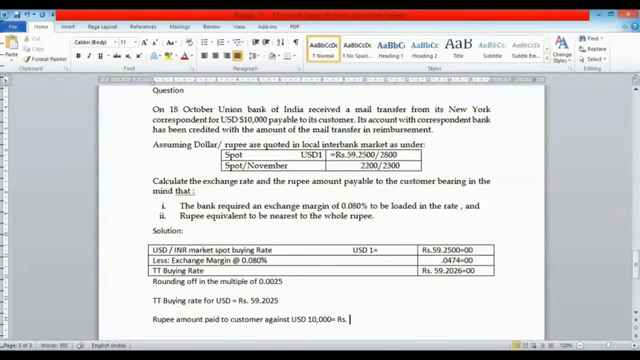
{"action": "type", "text": "59.2"}
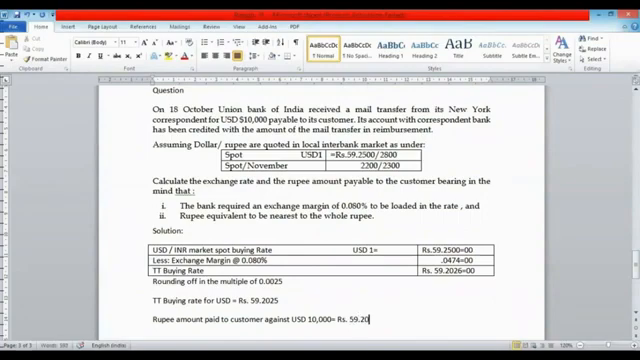
{"action": "type", "text": "025"}
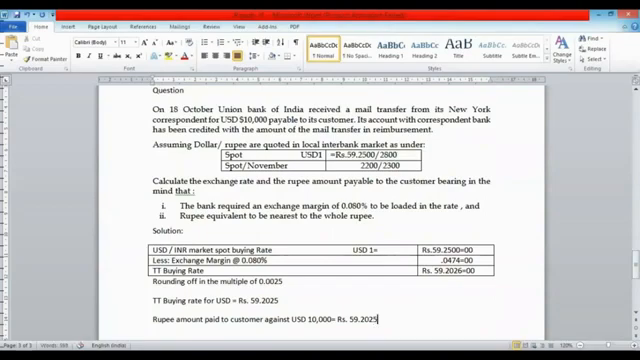
{"action": "type", "text": "x 100"}
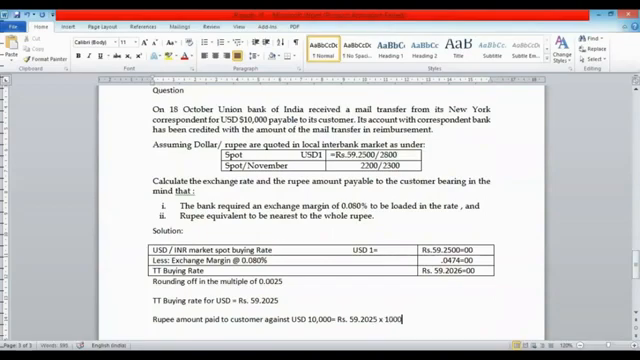
{"action": "type", "text": "0= Rs."}
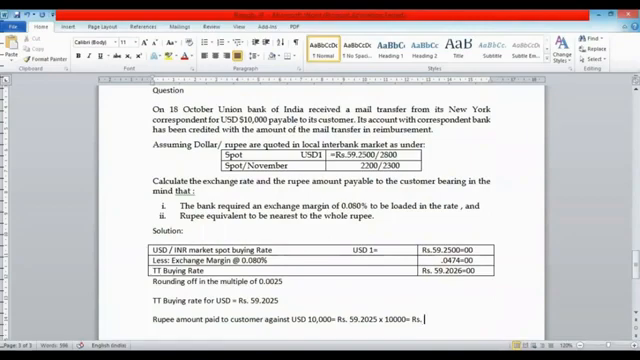
- Complete the line with the result Rs. 5,92,025 paid to the customer
{"action": "type", "text": "5,92,"}
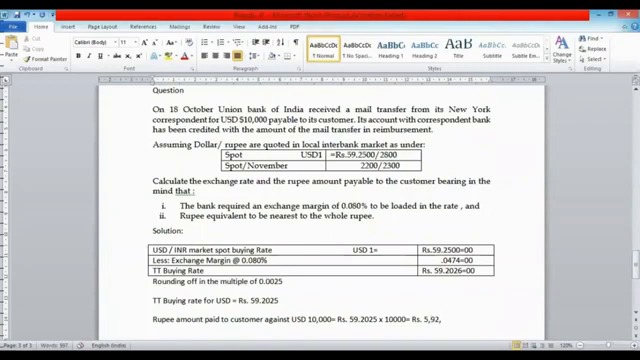
{"action": "type", "text": "02"}
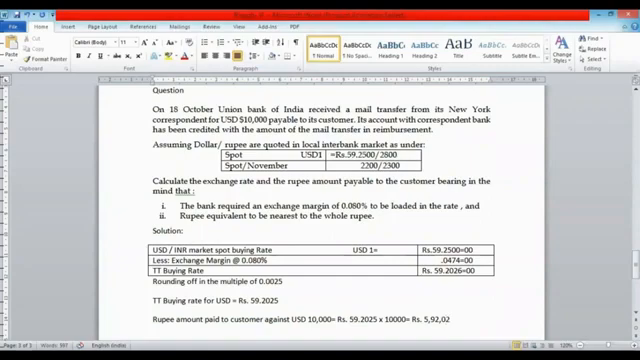
{"action": "type", "text": "5"}
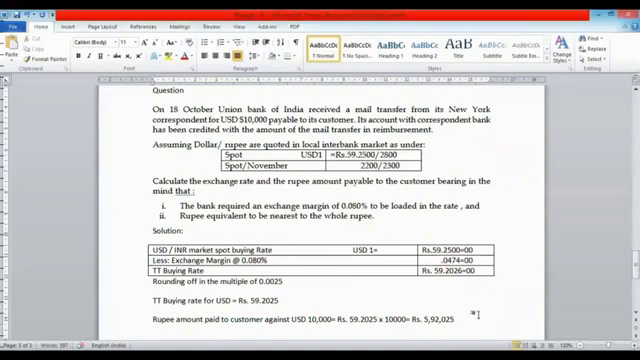
{"action": "scroll", "scroll_direction": "down", "scroll_amount": 3}
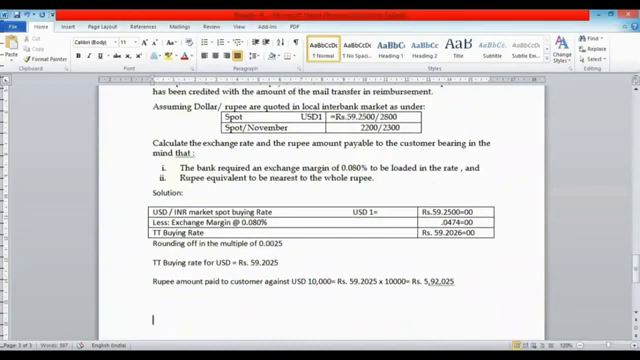